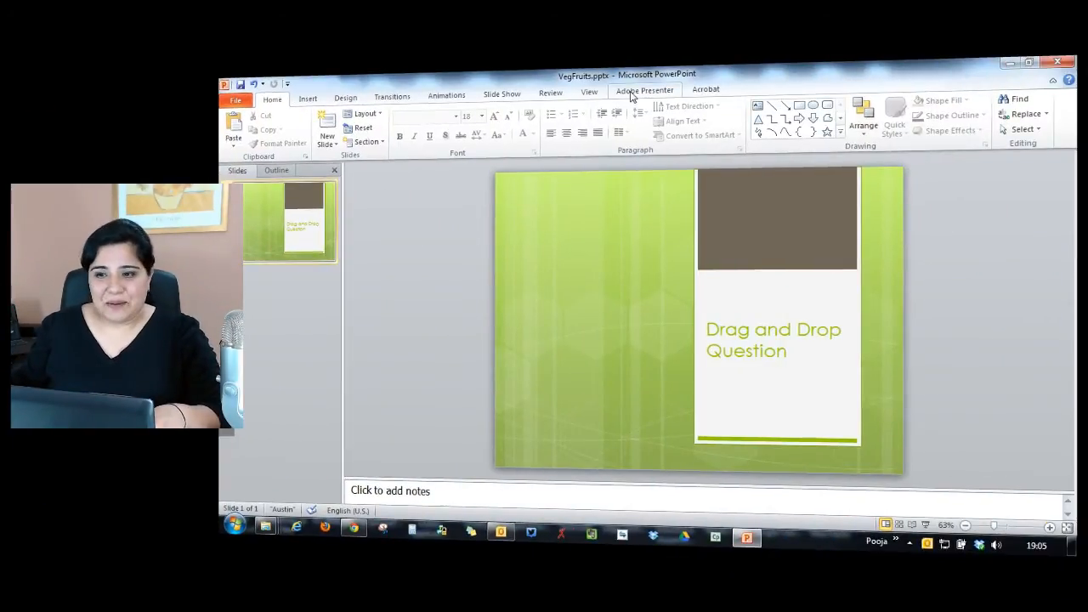
# Reach the Quiz Manager from the Adobe Presenter ribbon to list addable question types
pyautogui.click(644, 90)
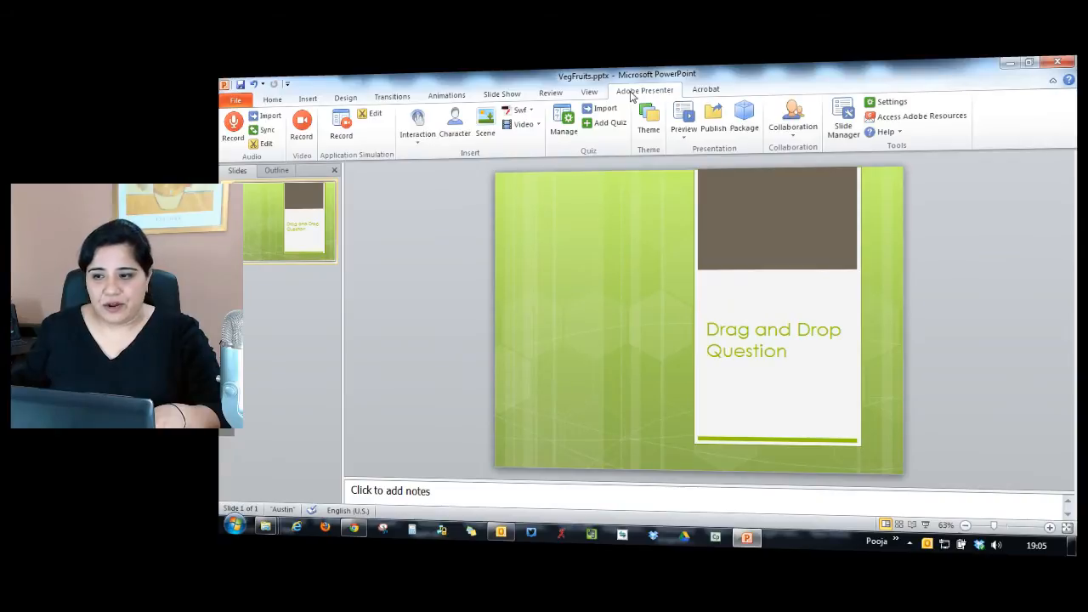
pyautogui.click(562, 119)
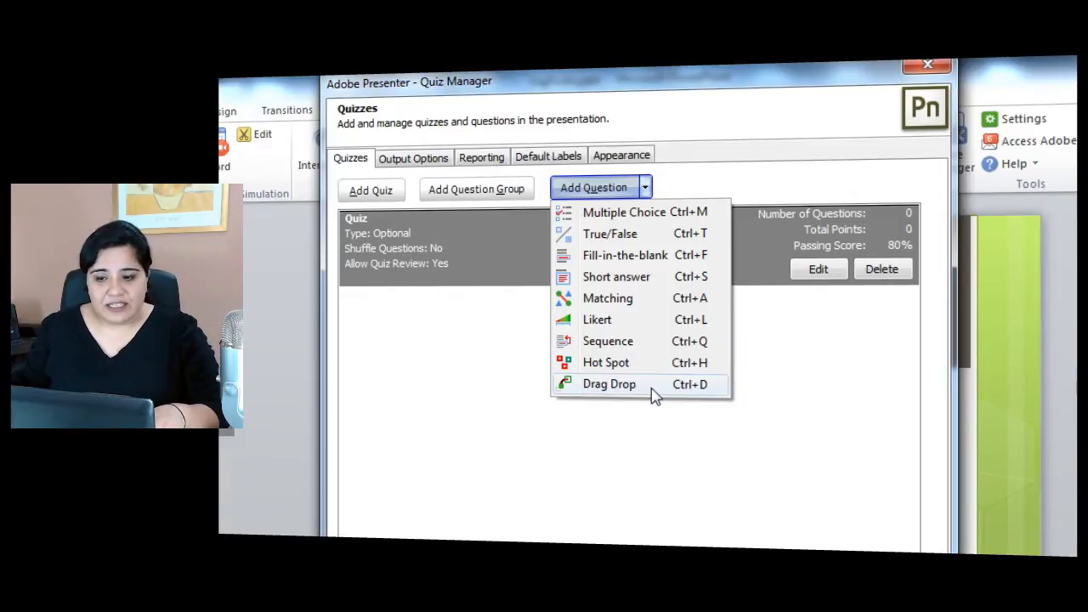
# Start a Drag Drop question with the brinjal picture as first item paired to a Veggies target image
pyautogui.click(609, 384)
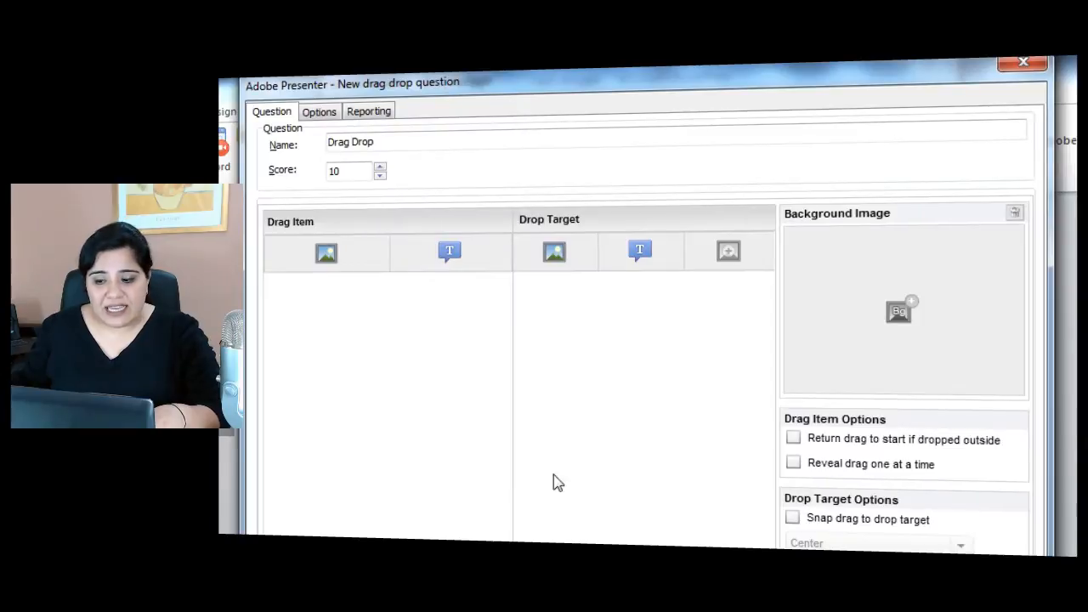
pyautogui.moveTo(525, 537)
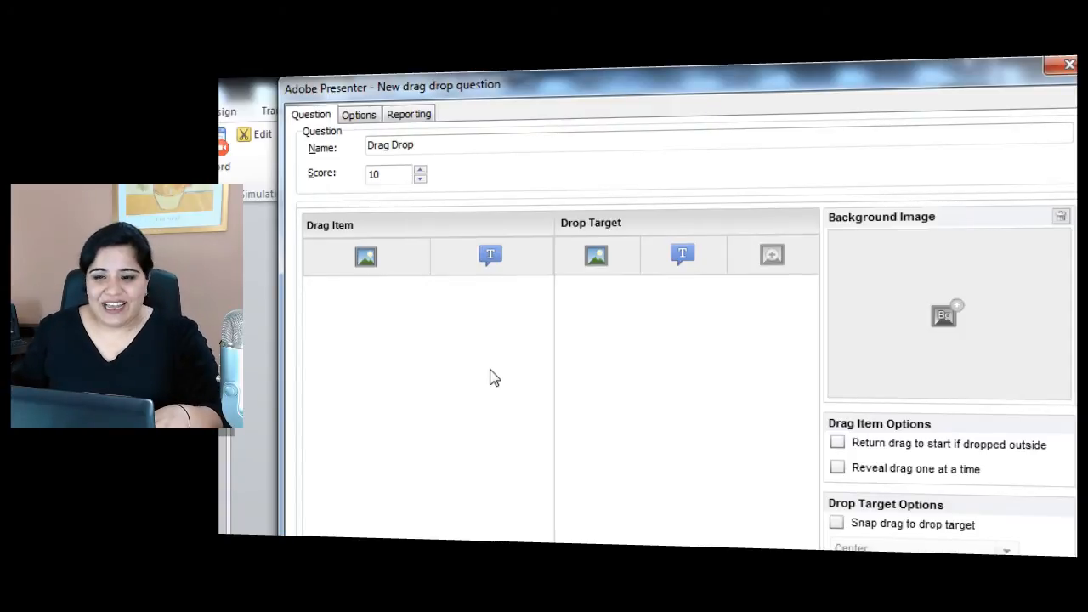
pyautogui.click(366, 255)
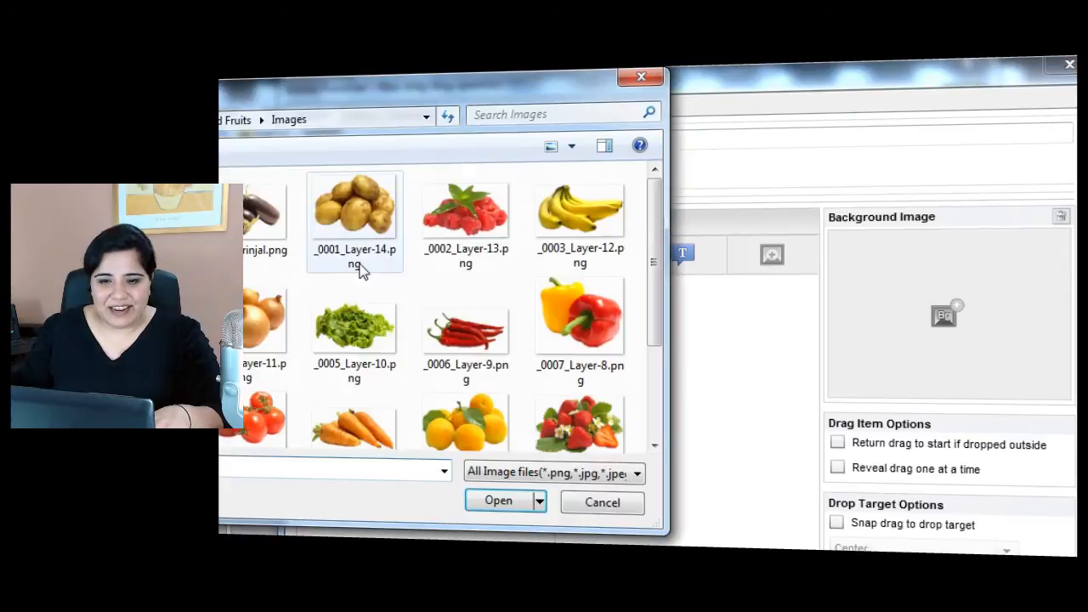
pyautogui.click(263, 212)
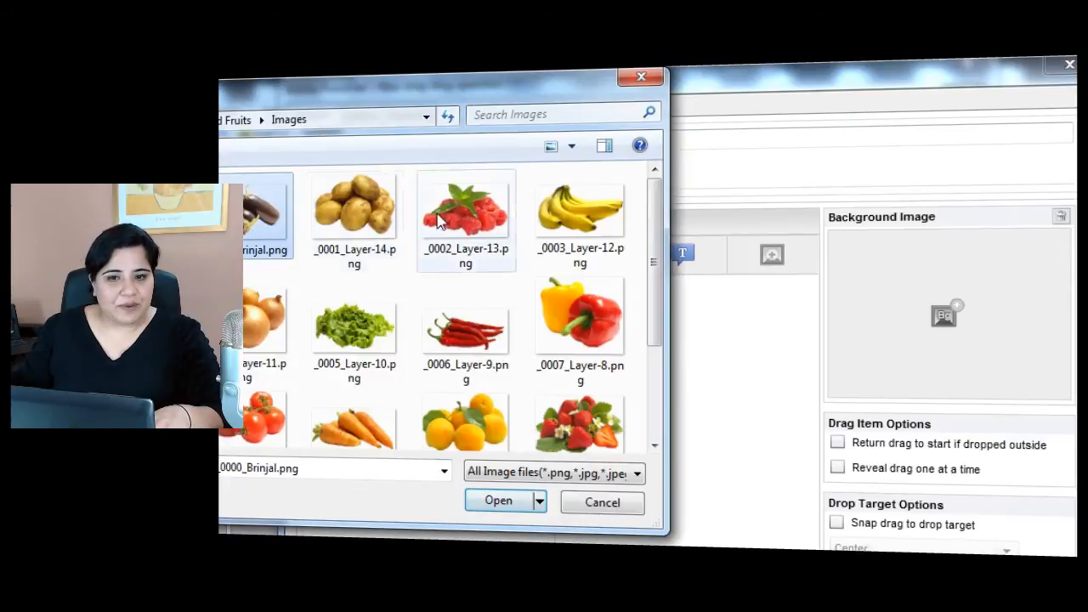
pyautogui.scroll(-3)
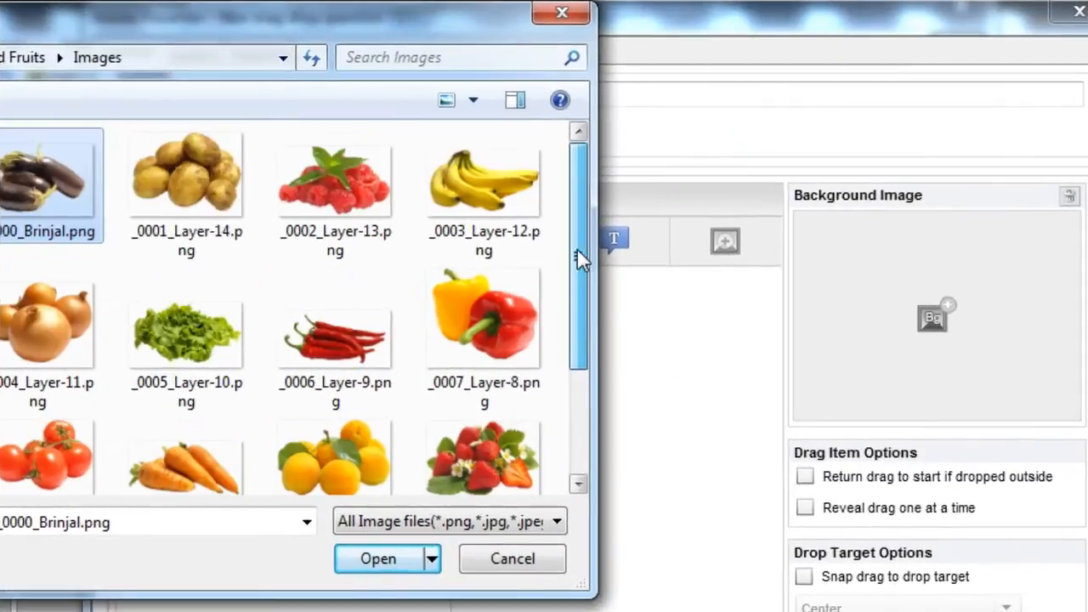
pyautogui.click(378, 557)
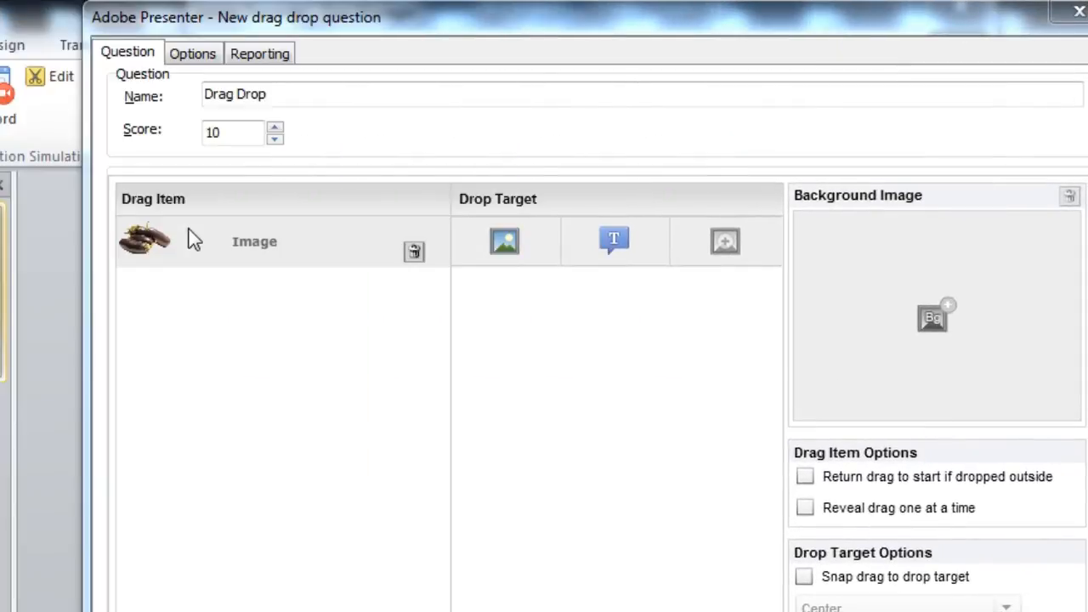
pyautogui.click(143, 240)
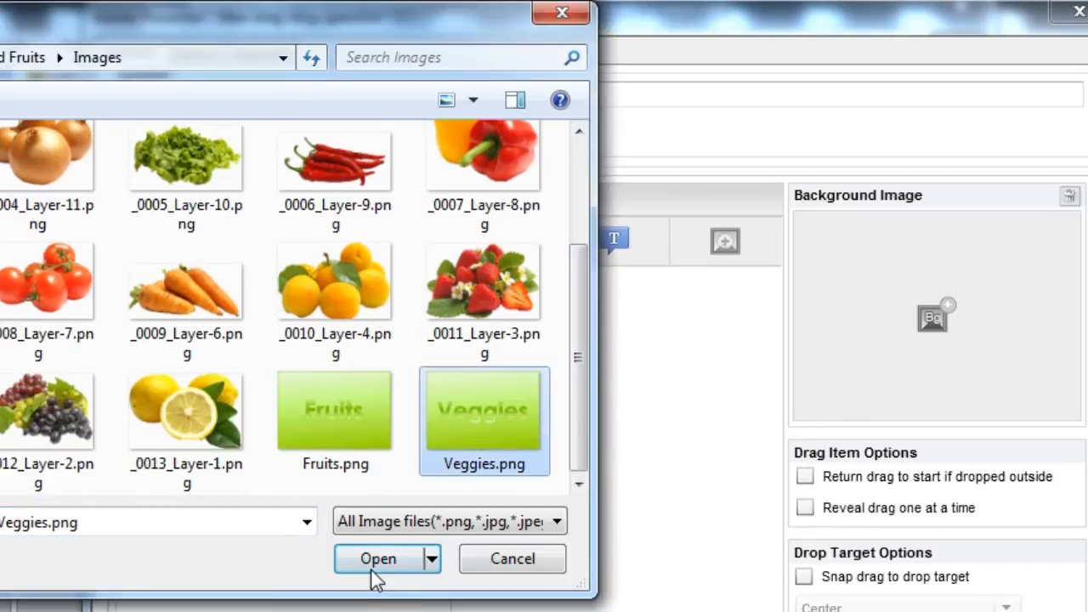
pyautogui.click(378, 557)
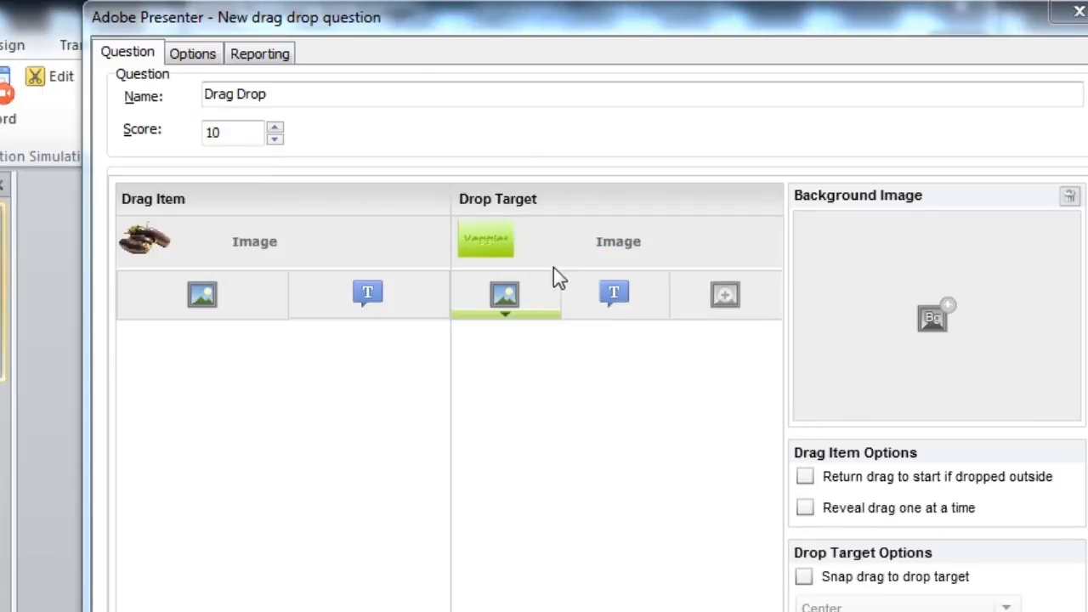
# Add the potatoes picture as a second item reusing the Veggies drop target
pyautogui.click(503, 294)
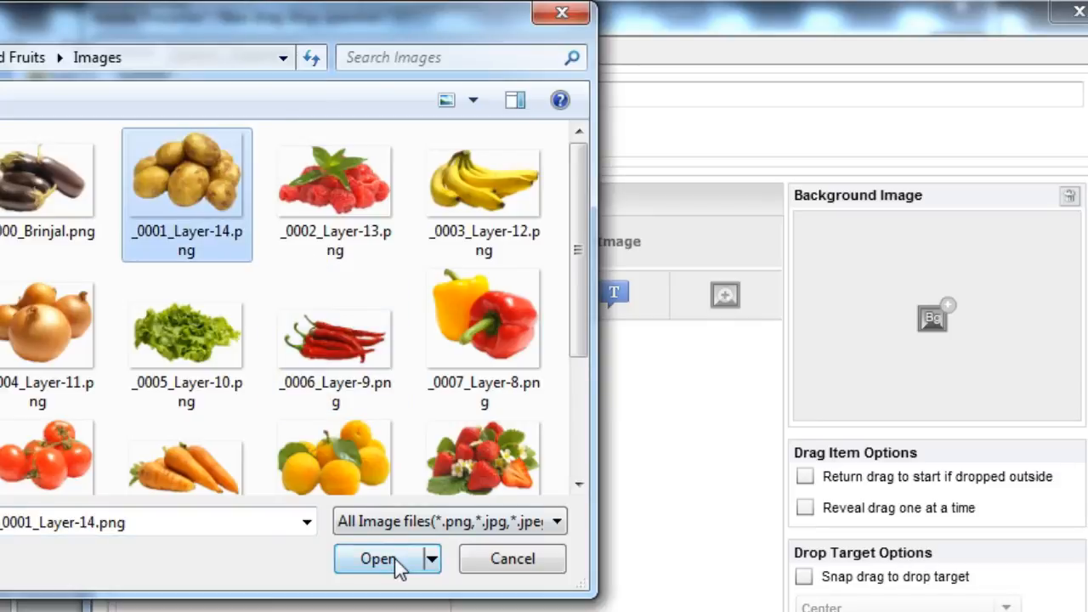
pyautogui.click(377, 558)
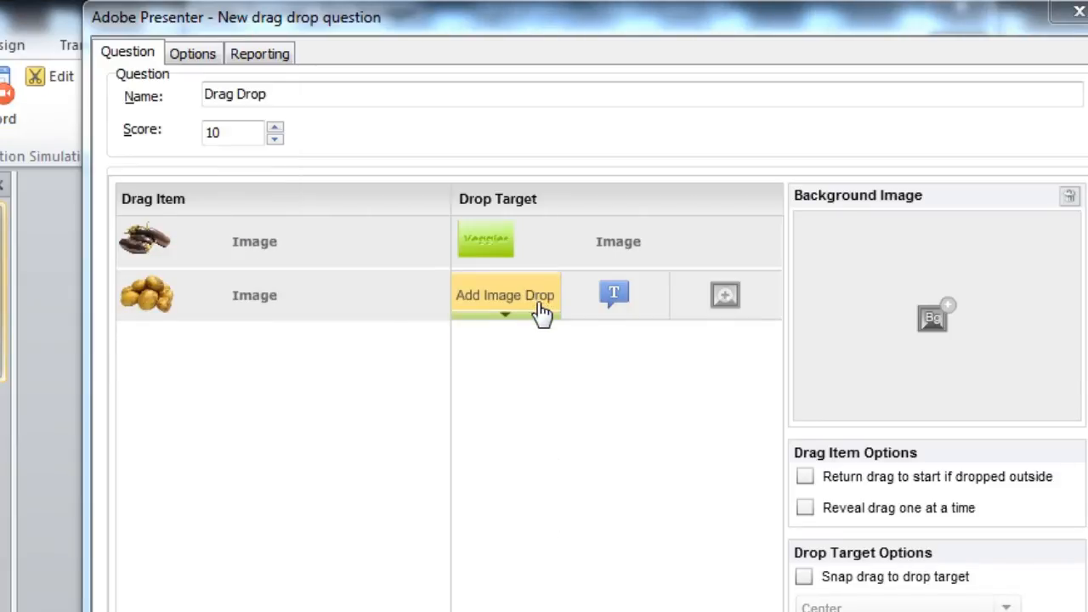
pyautogui.click(505, 295)
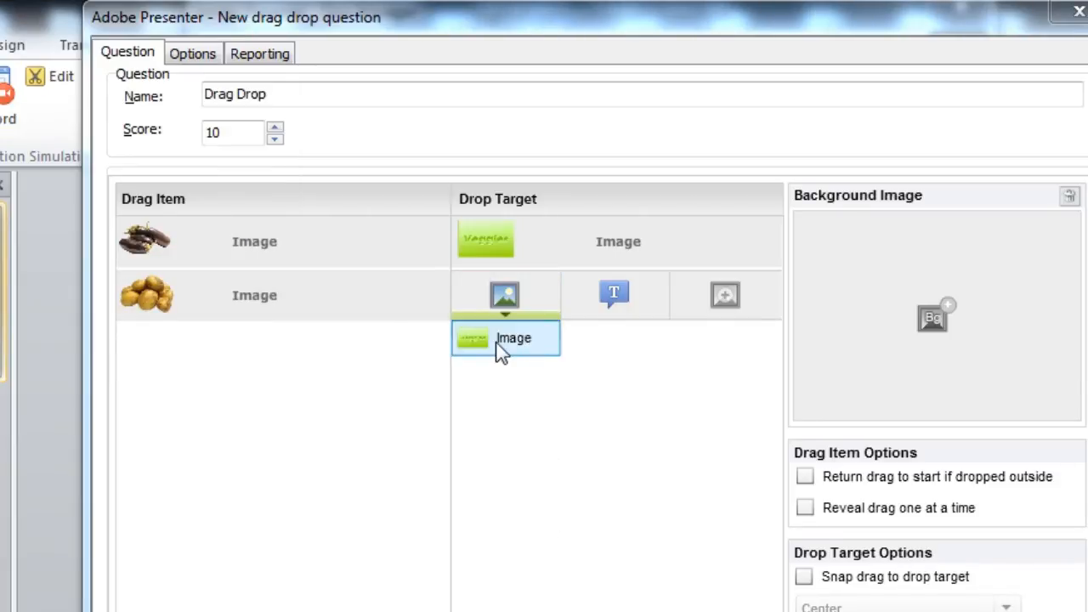
pyautogui.click(503, 296)
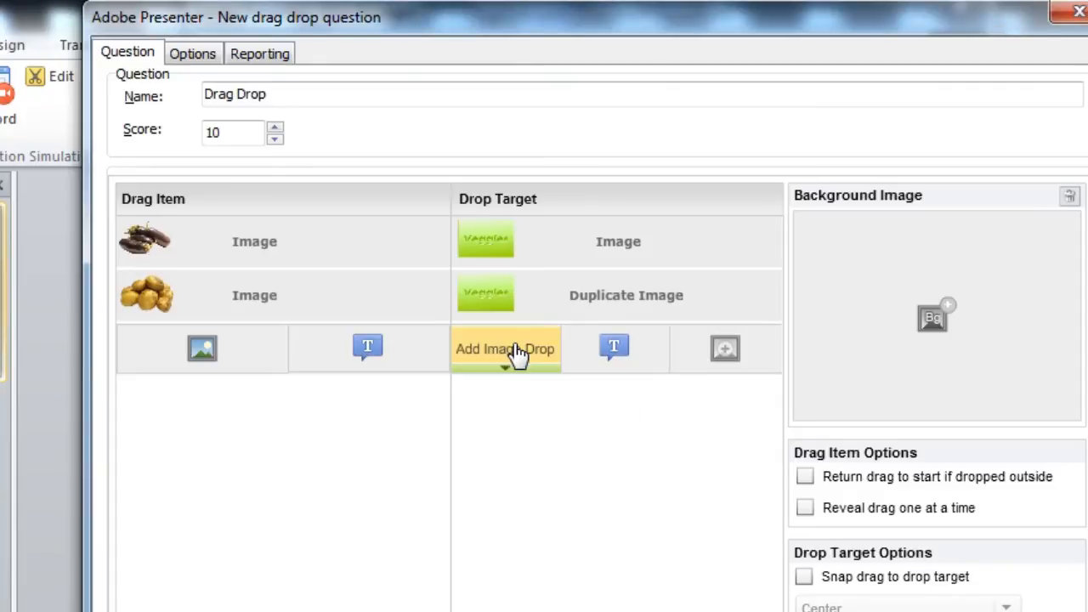
# Add the grapes picture as another drag item for the Fruits target
pyautogui.click(505, 348)
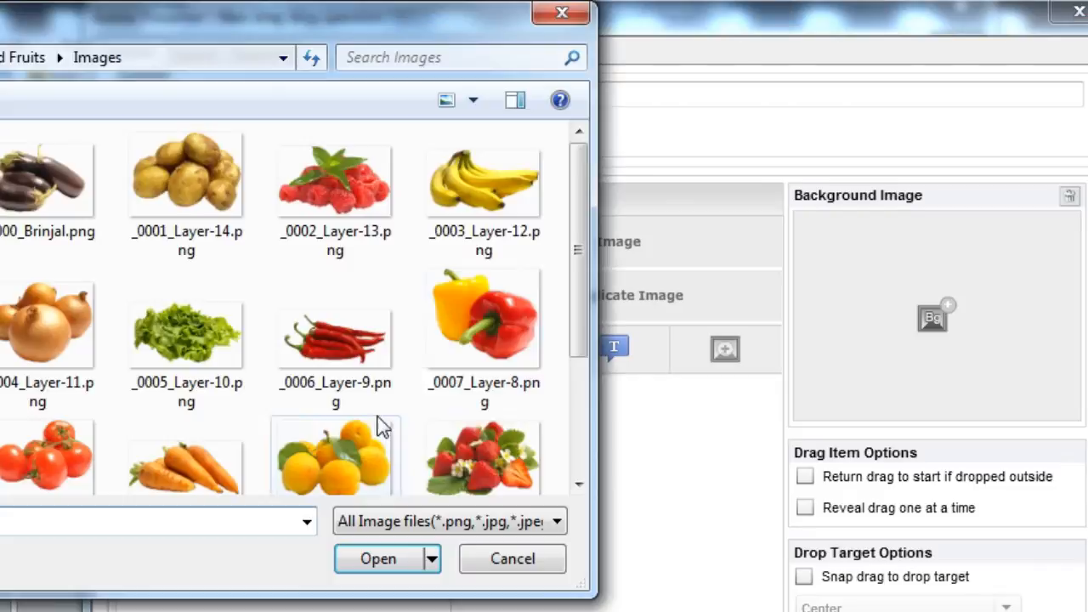
pyautogui.click(483, 178)
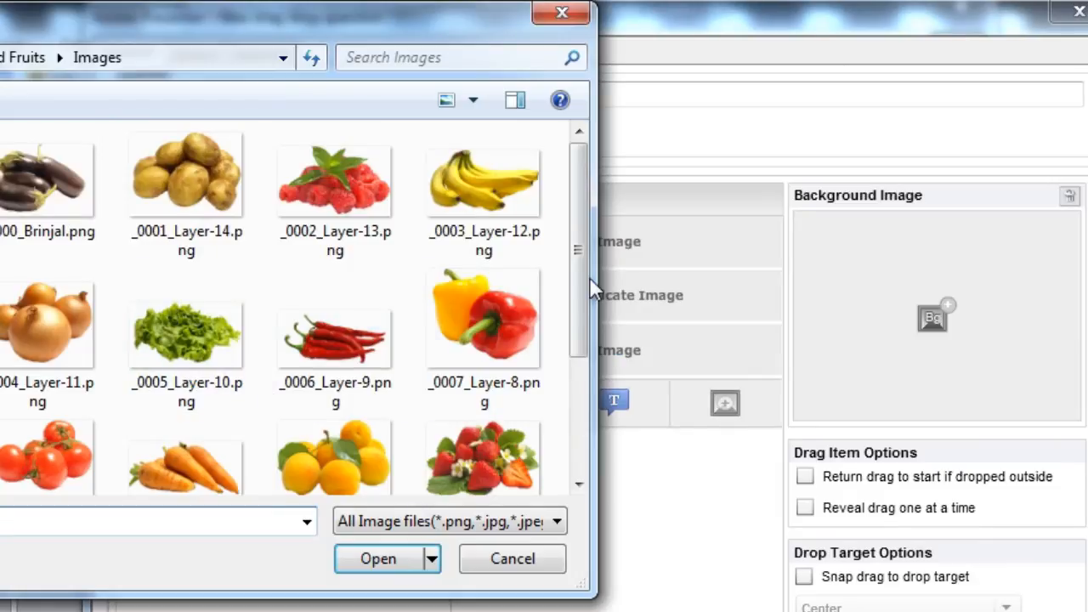
pyautogui.scroll(-3)
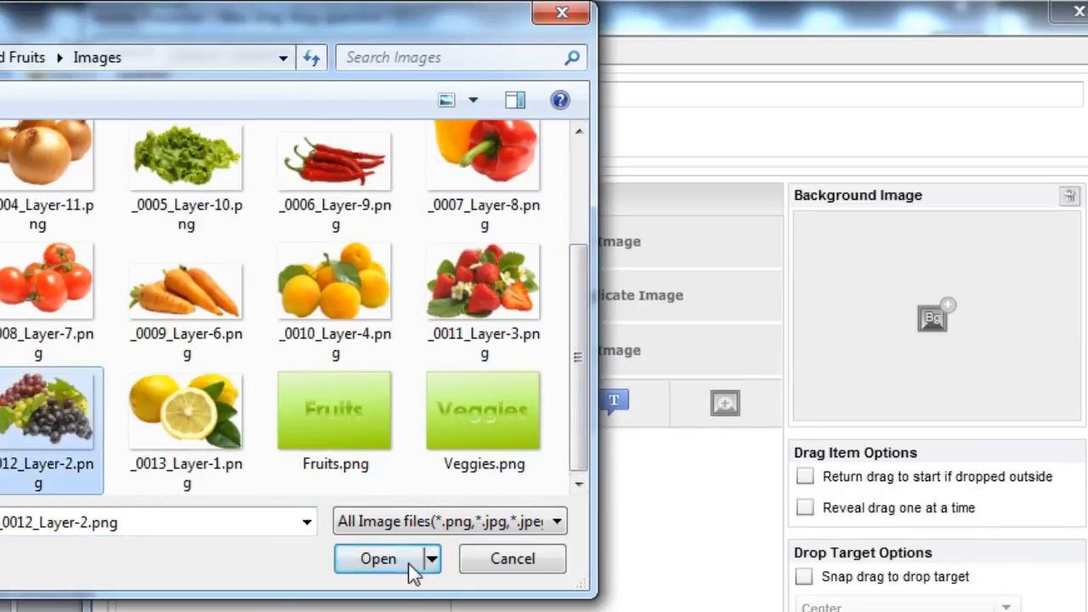
pyautogui.click(377, 558)
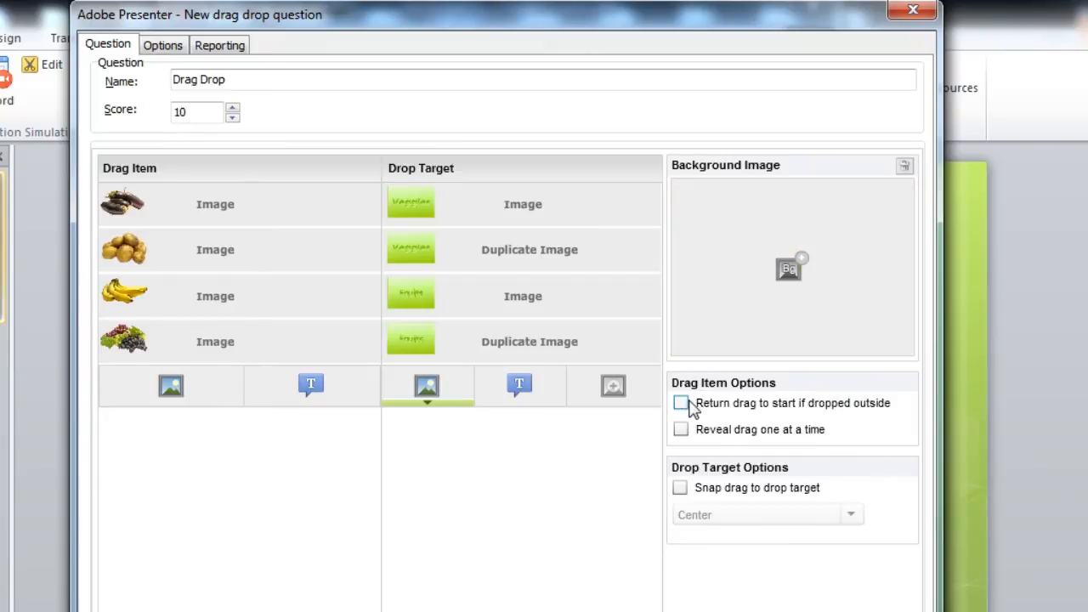
# Enable Return drag to start, Snap drag to drop target, and Tiled placement for dropped items
pyautogui.click(680, 403)
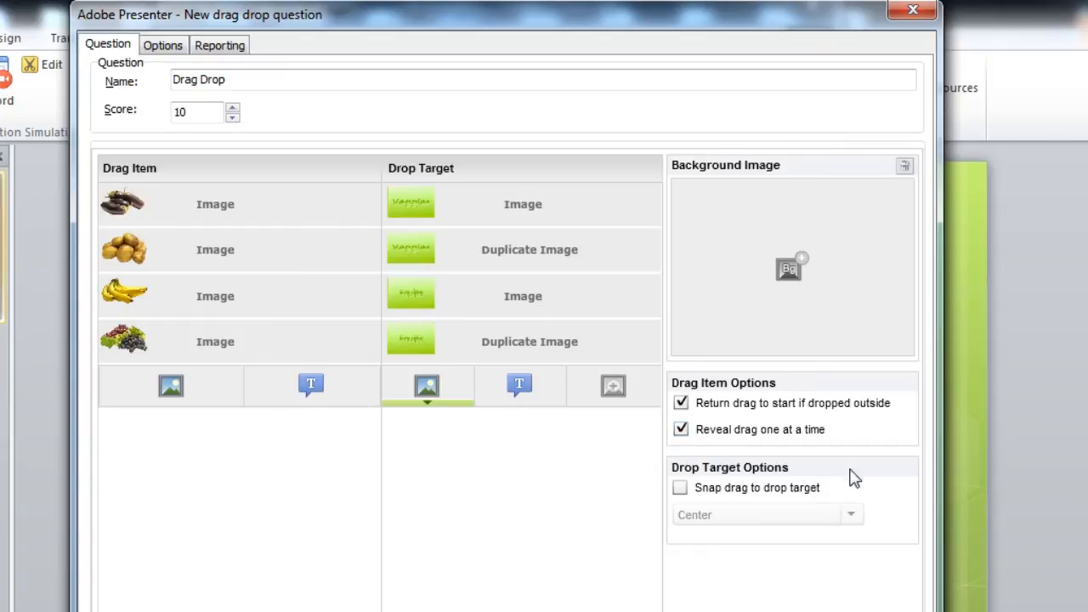
pyautogui.click(680, 486)
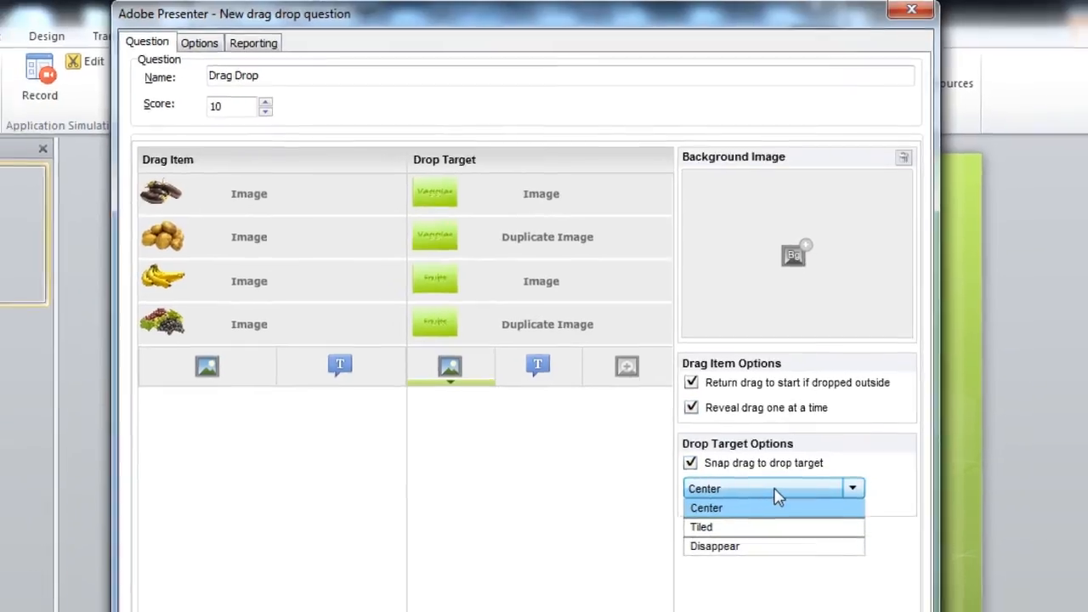
pyautogui.click(700, 527)
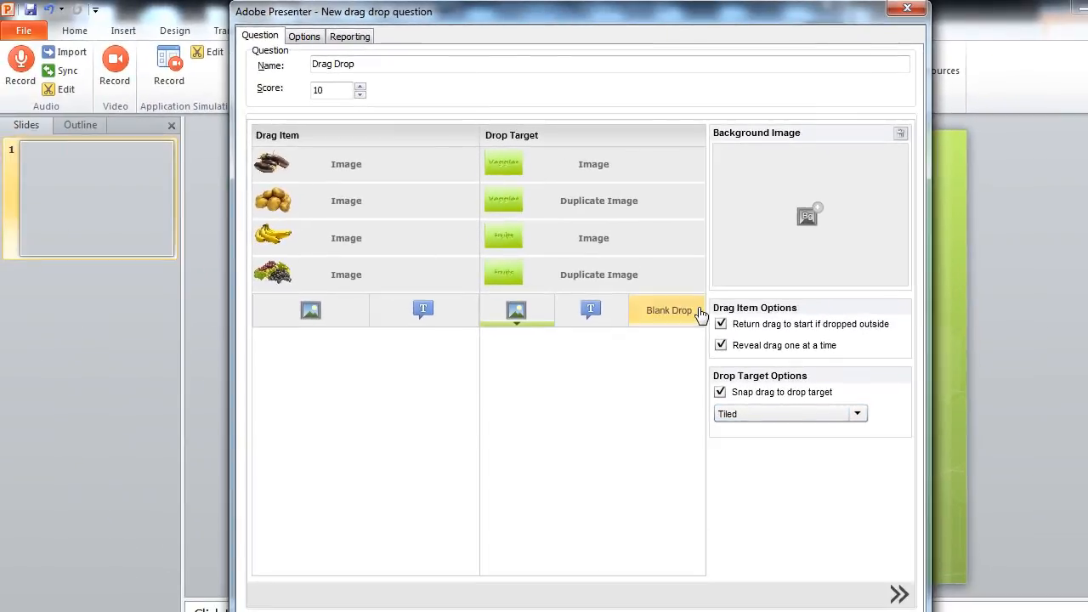
# In the layout view, move the Veggies target to the bottom right beside Fruits and confirm the question
pyautogui.click(897, 595)
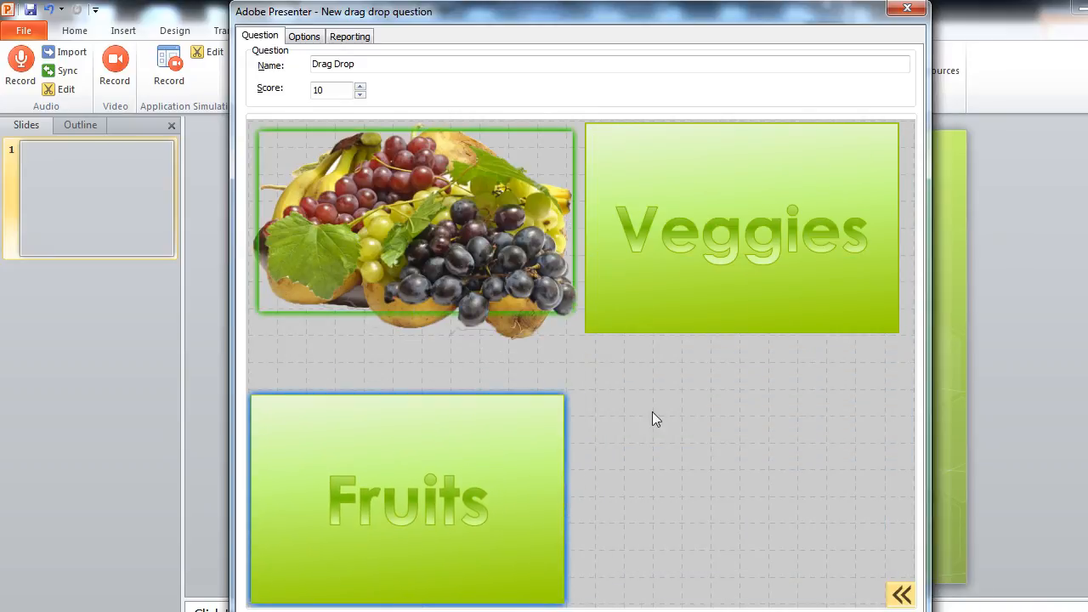
pyautogui.moveTo(739, 228); pyautogui.dragTo(755, 500)
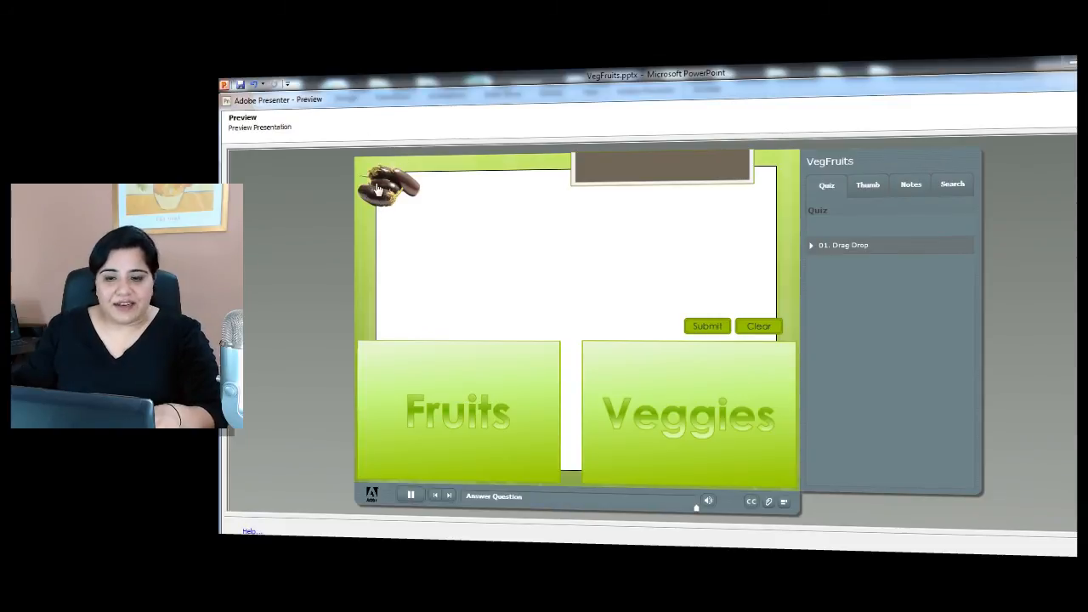
# In preview, sort brinjal and potatoes onto Veggies, bananas and grapes onto Fruits, and submit for a Correct result
pyautogui.moveTo(391, 186); pyautogui.dragTo(671, 383)
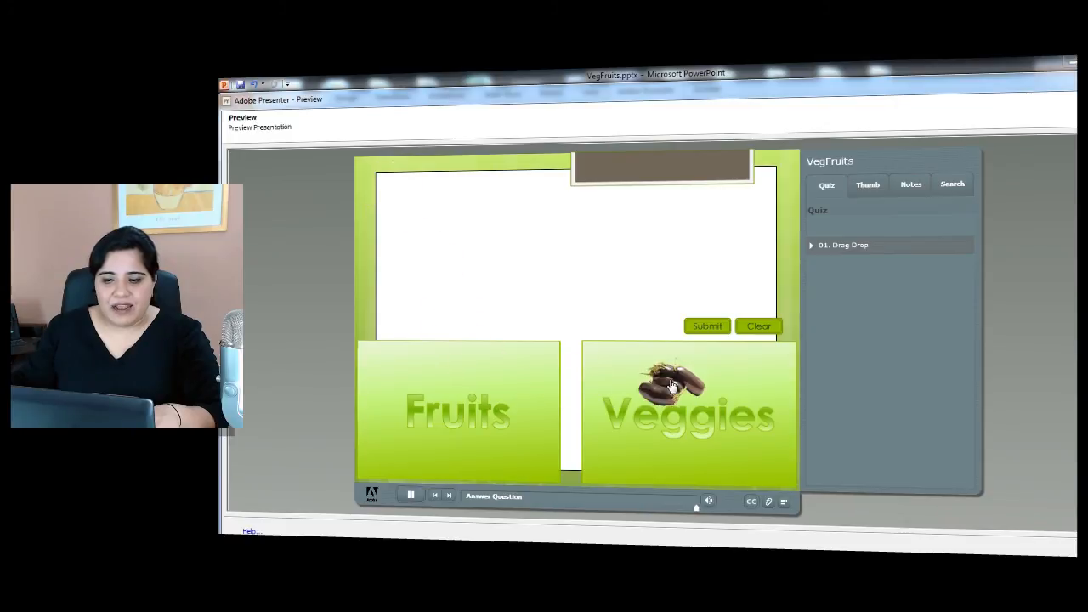
pyautogui.moveTo(671, 388); pyautogui.dragTo(394, 186)
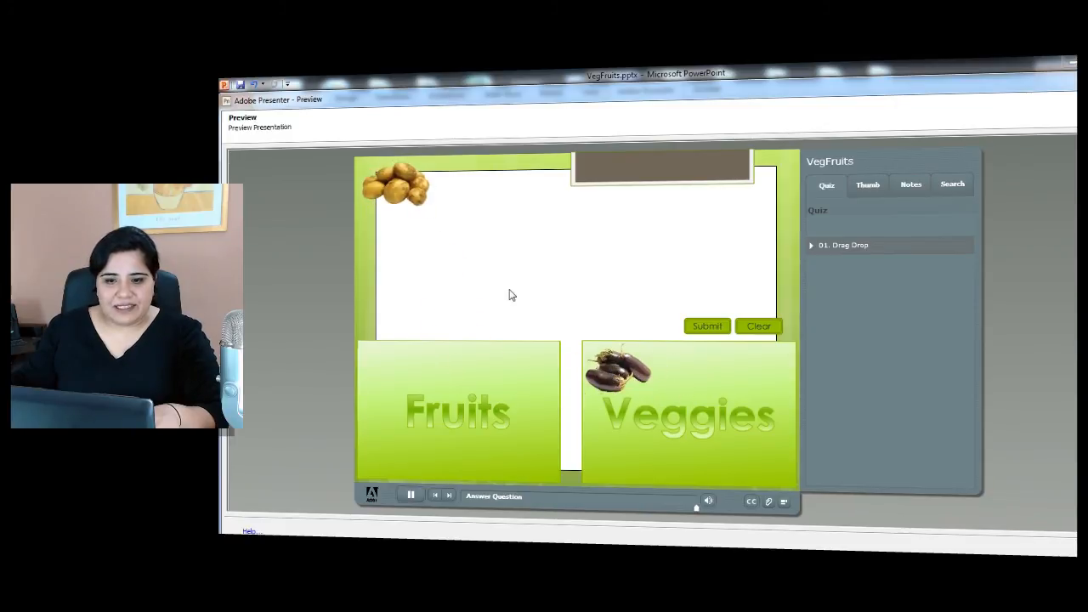
pyautogui.moveTo(394, 187); pyautogui.dragTo(463, 221)
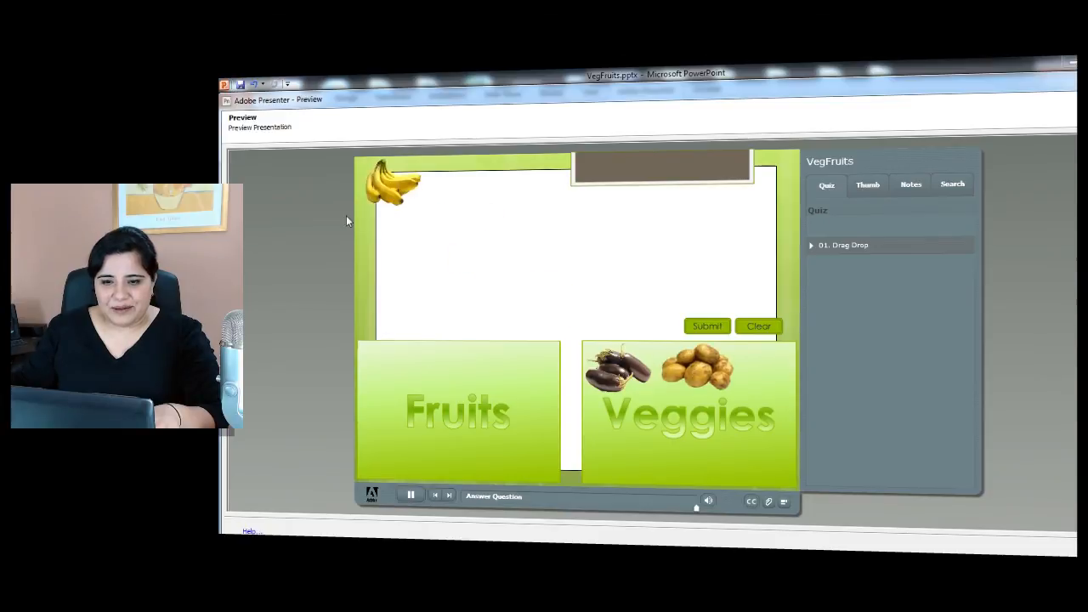
pyautogui.moveTo(391, 187); pyautogui.dragTo(383, 365)
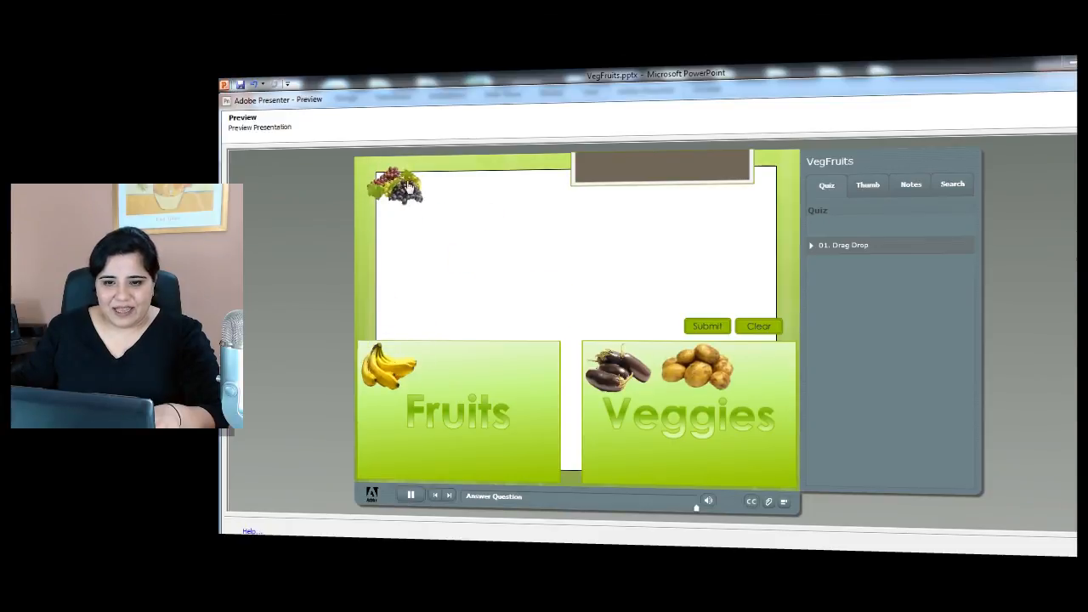
pyautogui.moveTo(398, 187); pyautogui.dragTo(442, 366)
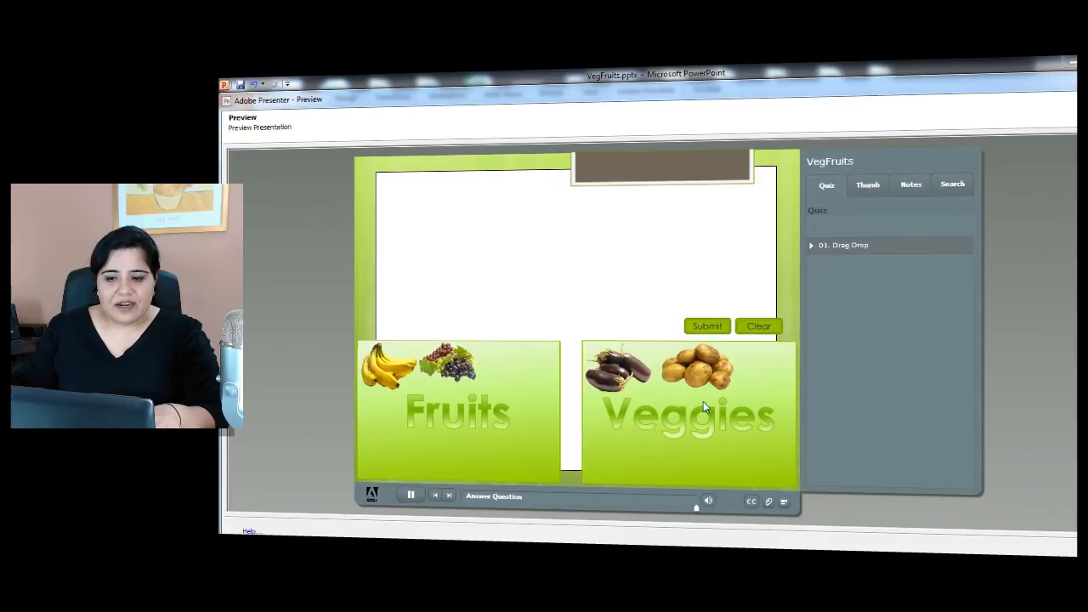
pyautogui.click(707, 326)
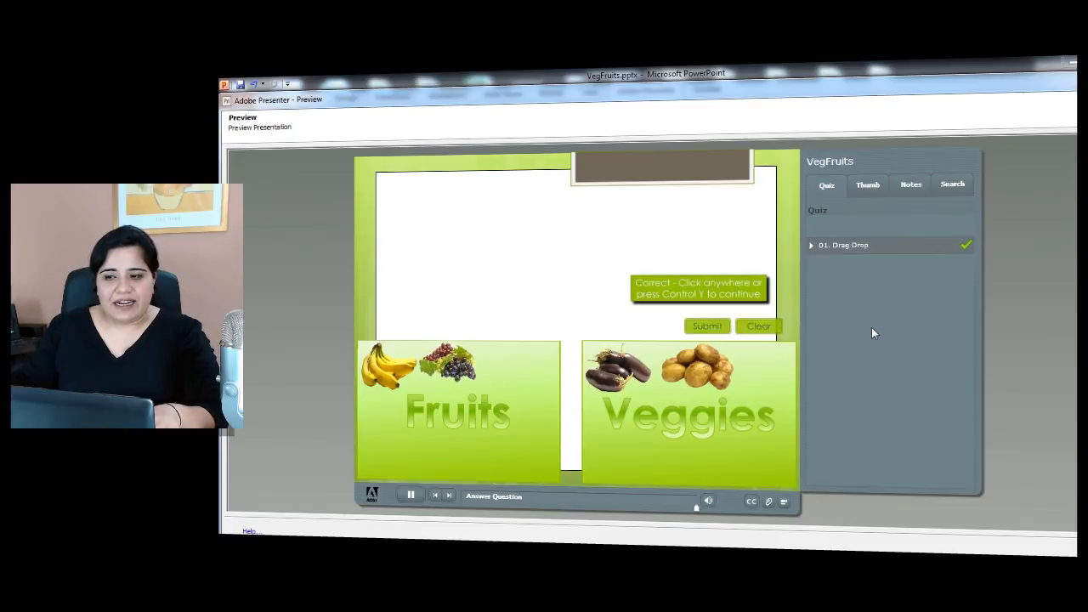